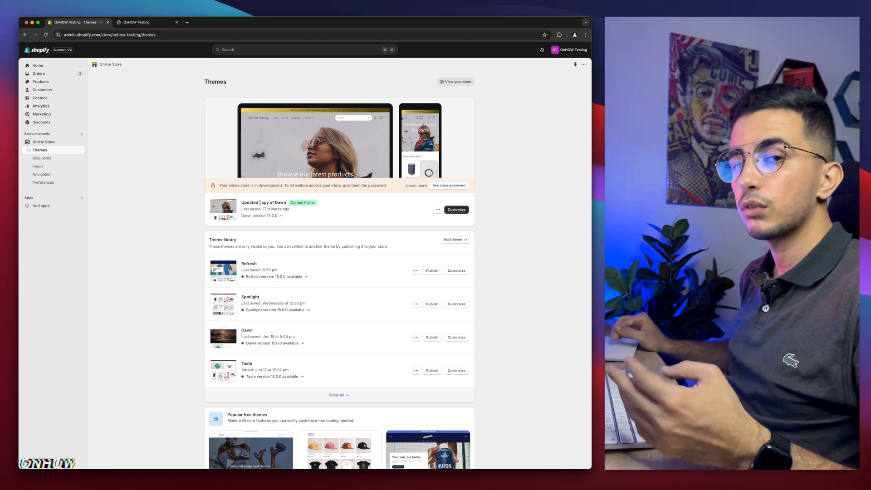
Show the full theme library, including Sense, Trade and PageFly Assets themes.
scroll("down", 3)
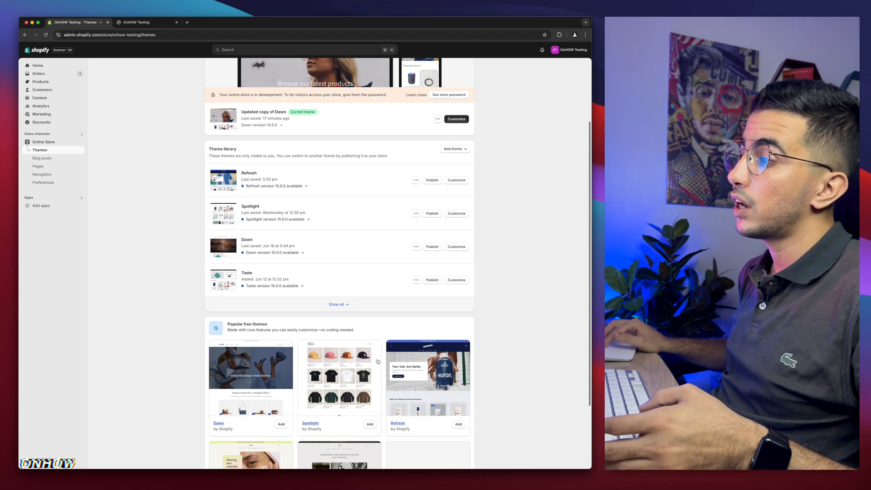
left_click(338, 303)
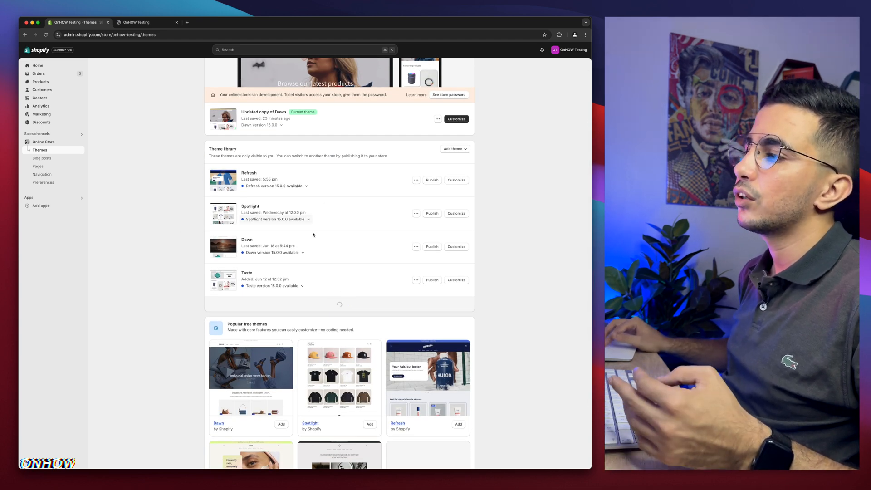
left_click(337, 304)
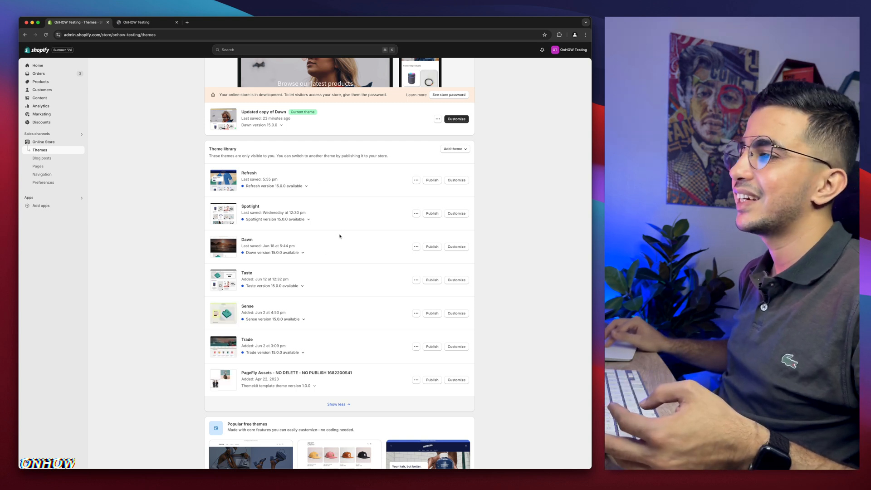
mouse_move(318, 340)
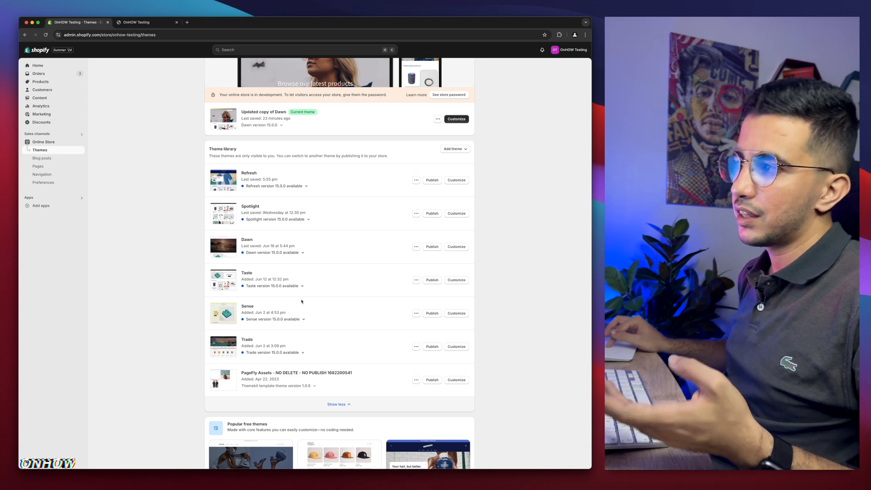
mouse_move(314, 307)
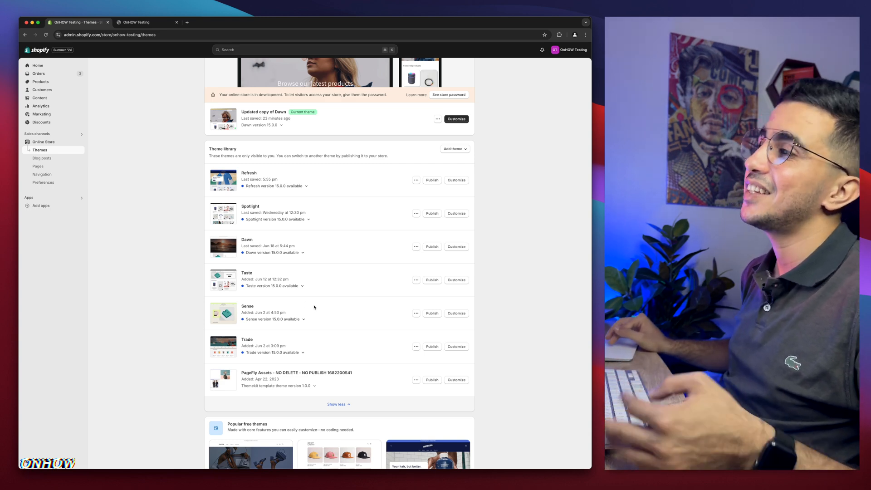
mouse_move(335, 284)
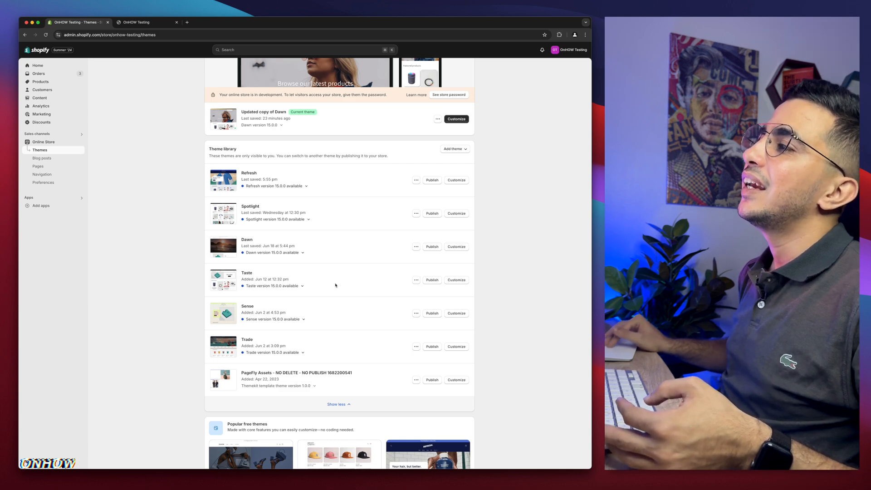
scroll("up", 3)
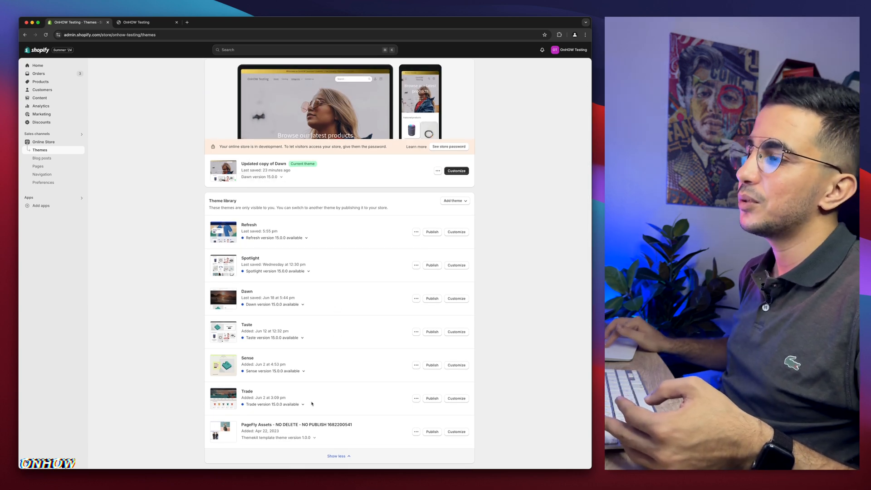
mouse_move(382, 274)
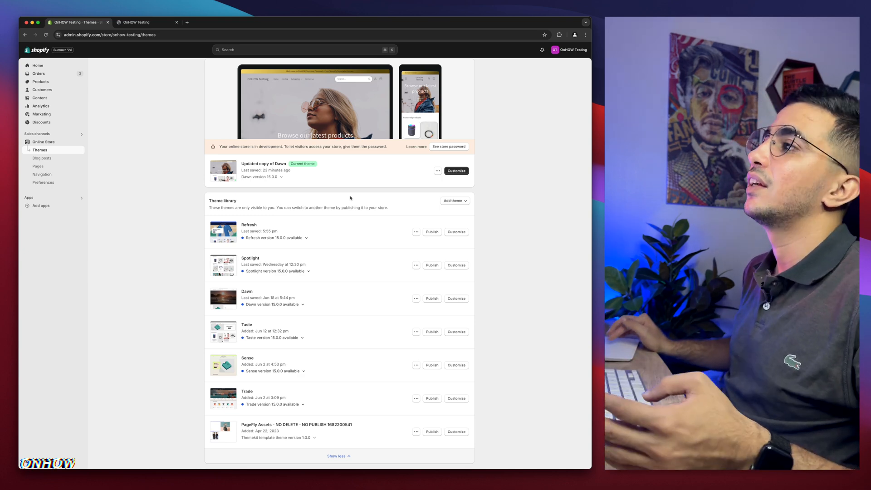
Open the live storefront and go to Categories > Tech Accessories collection page.
left_click(139, 22)
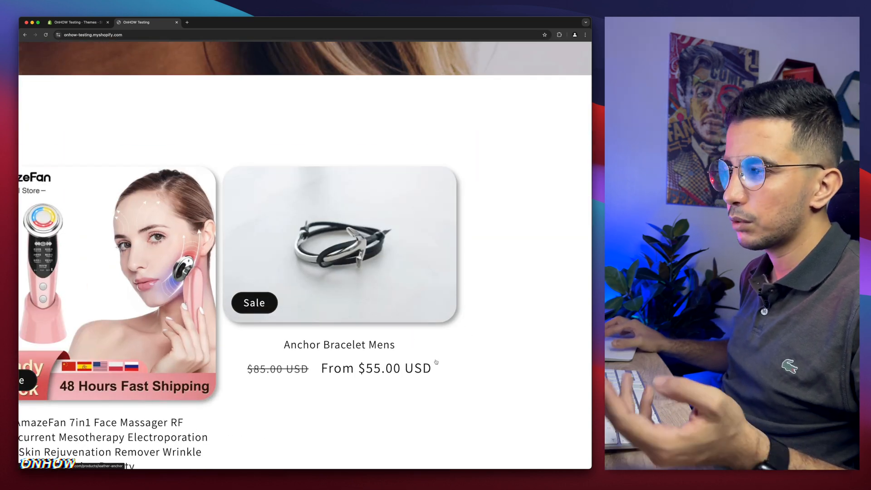
scroll("up", 3)
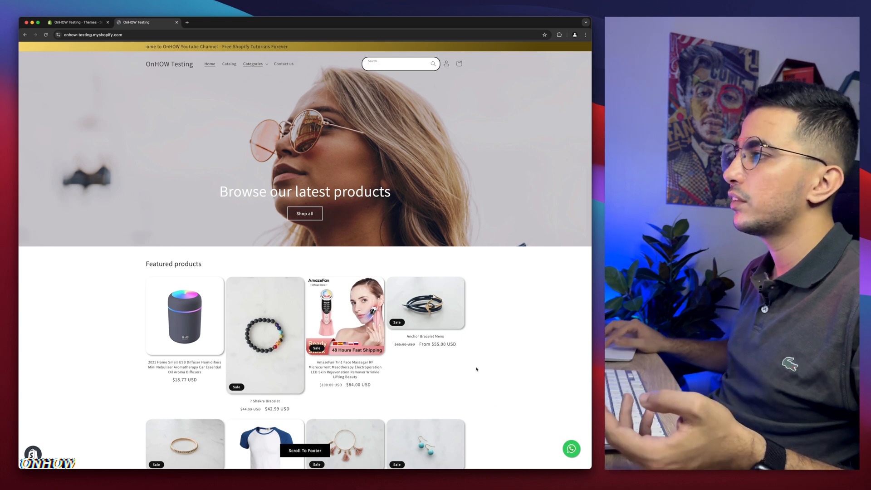
mouse_move(401, 250)
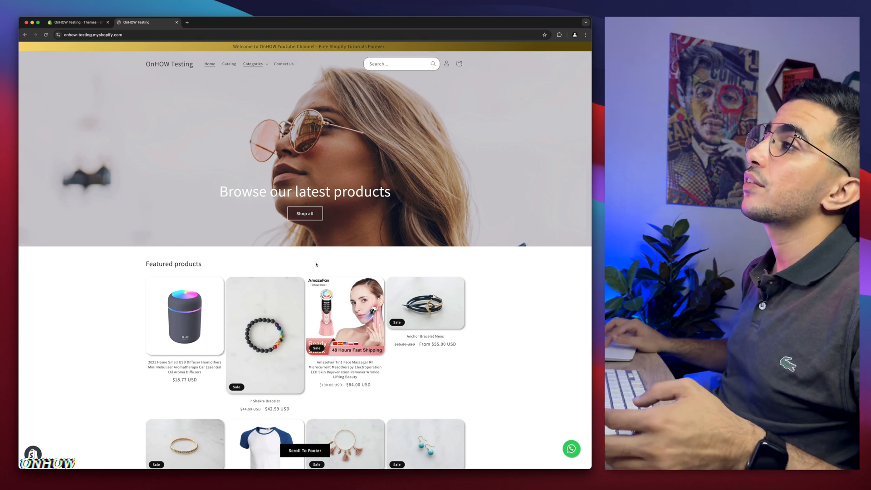
left_click(252, 63)
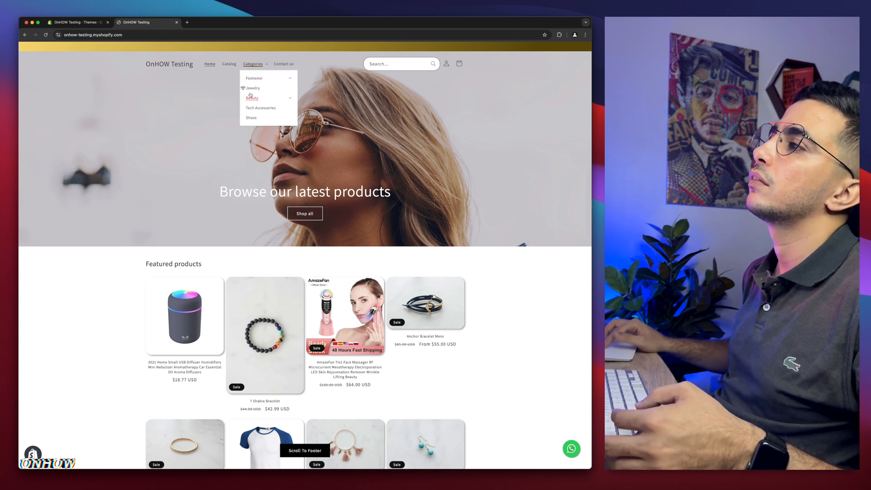
mouse_move(252, 88)
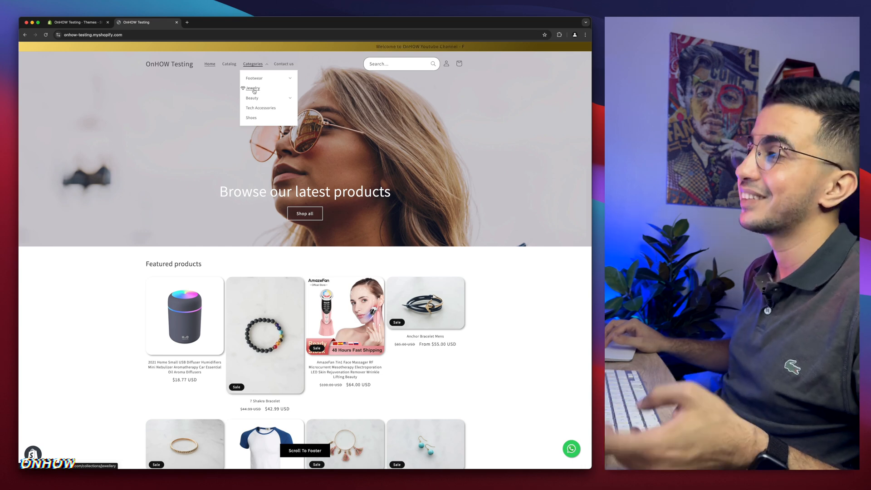
left_click(261, 108)
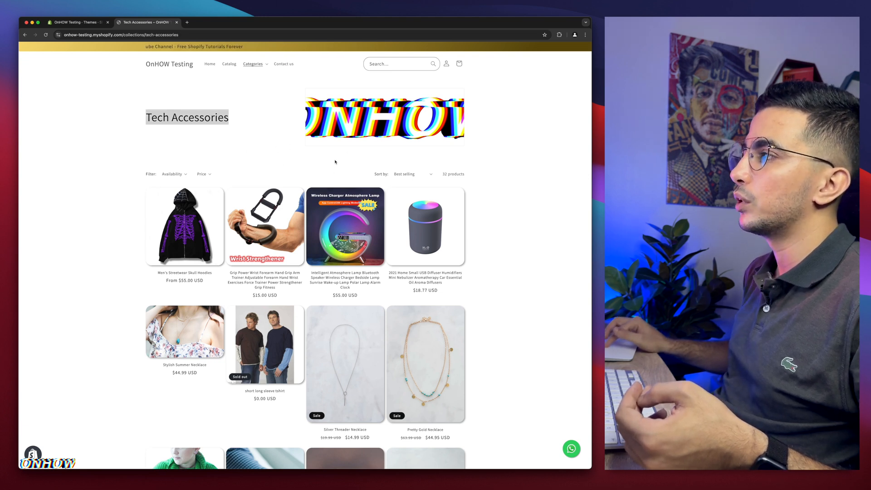
mouse_move(289, 173)
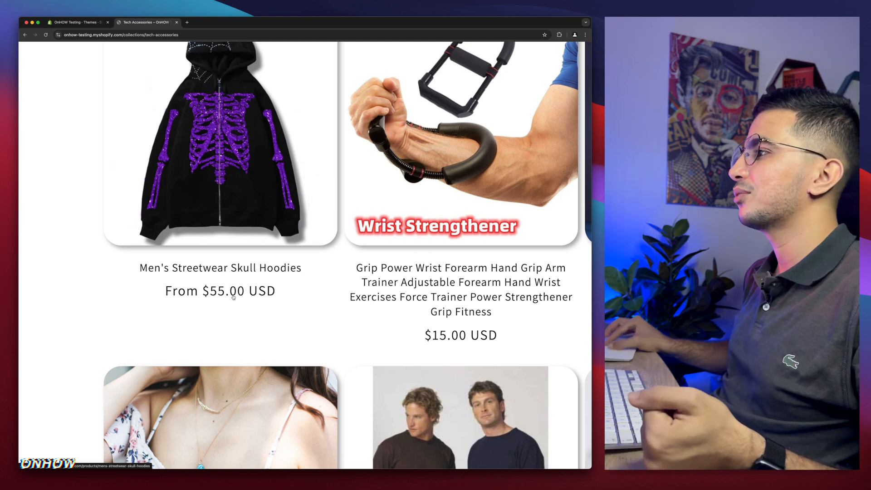
scroll("up", 3)
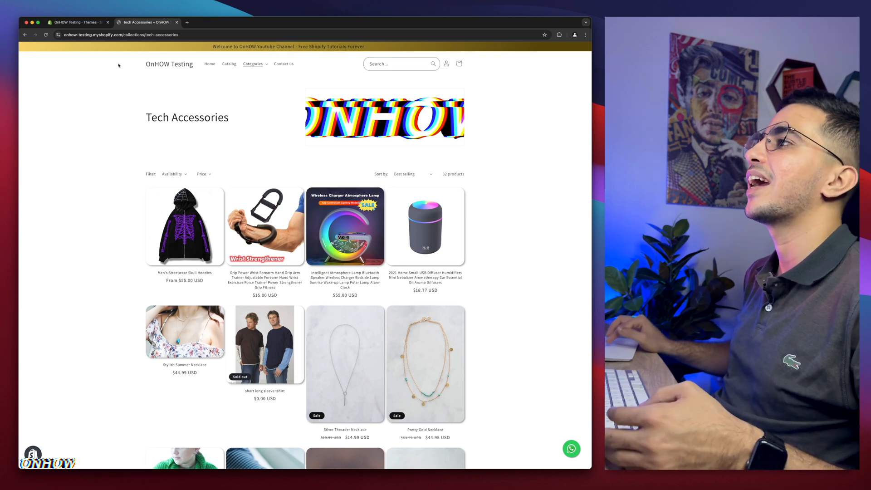
Open Edit code for the current Dawn theme copy and filter files by 'theme'.
left_click(76, 22)
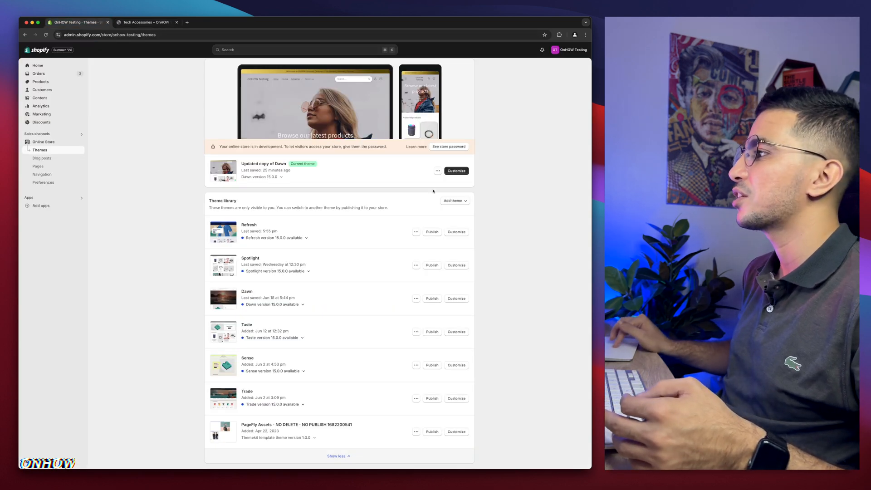
scroll("up", 3)
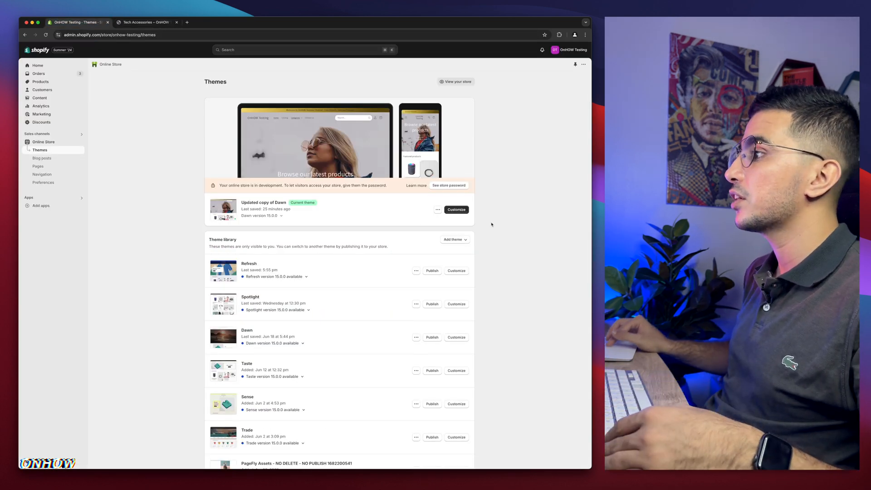
left_click(438, 210)
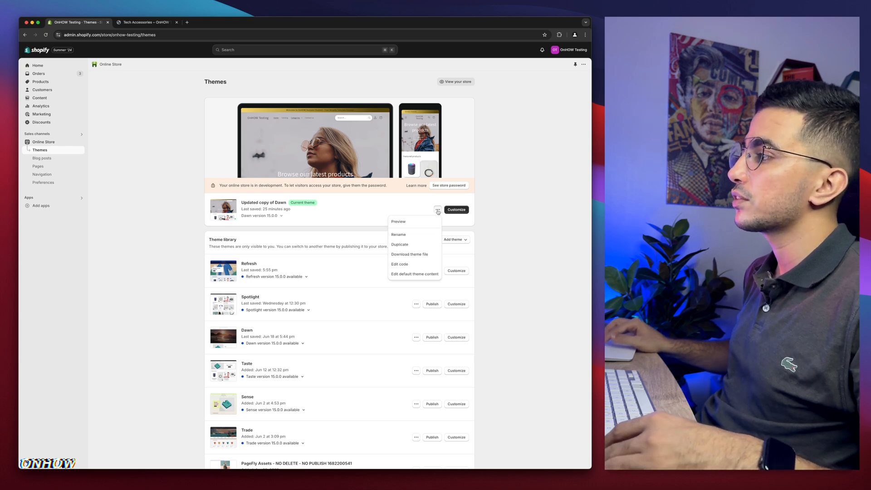
left_click(399, 264)
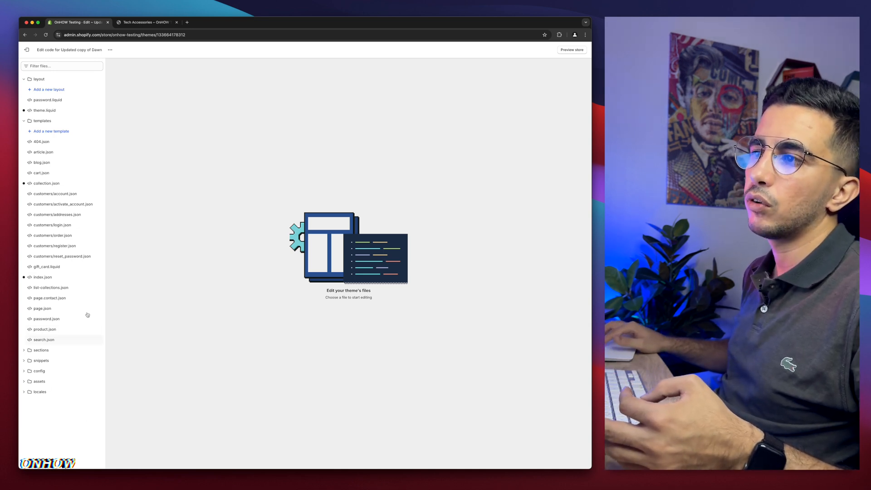
left_click(61, 65)
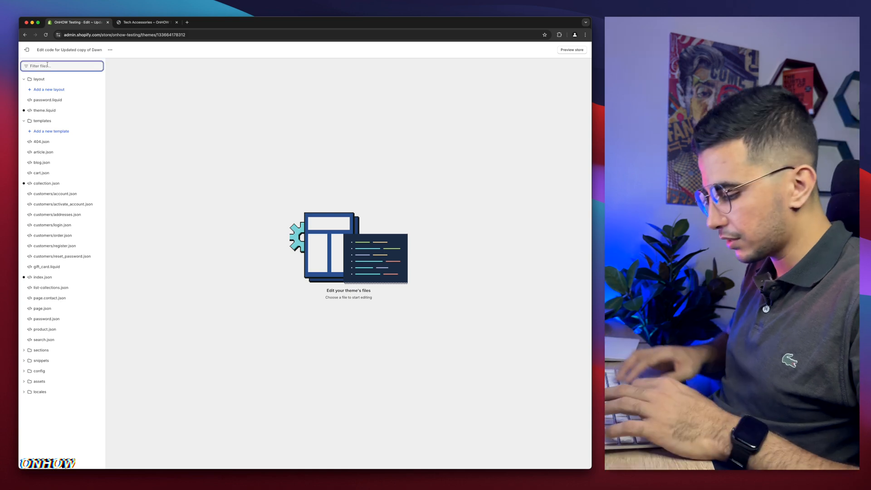
type("theme")
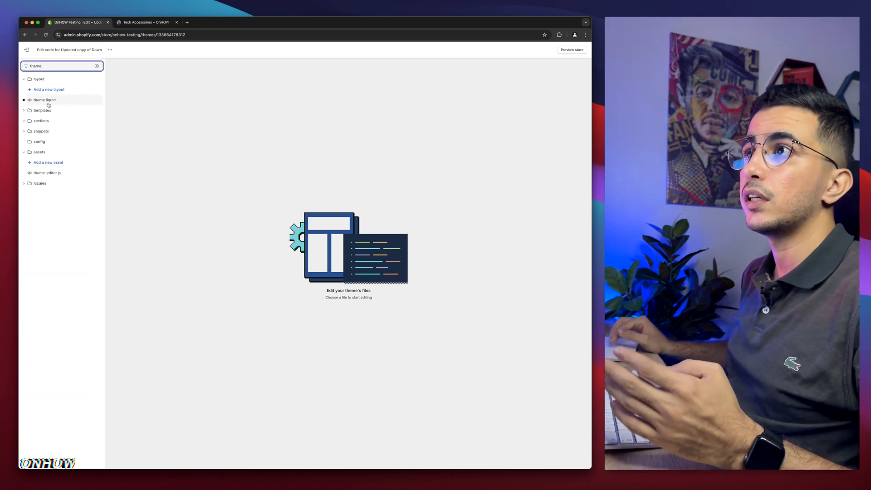
Open theme.liquid and add a blank line after the last </style> block.
left_click(44, 99)
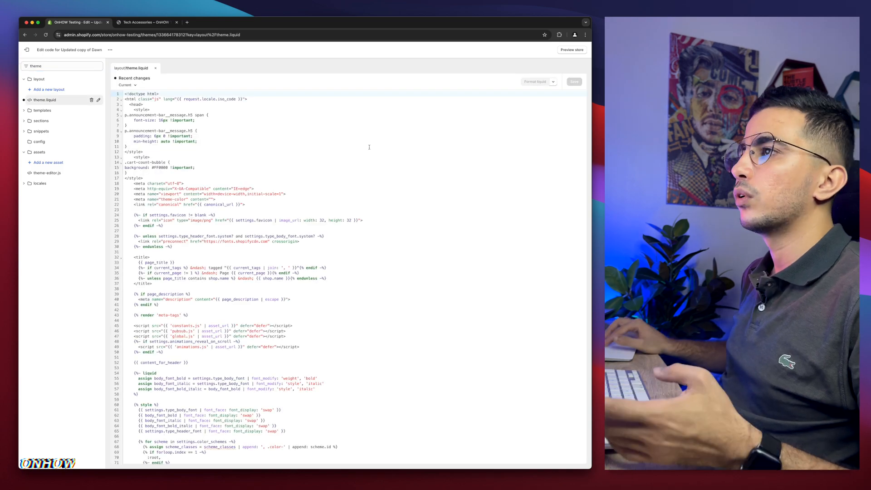
scroll("down", 3)
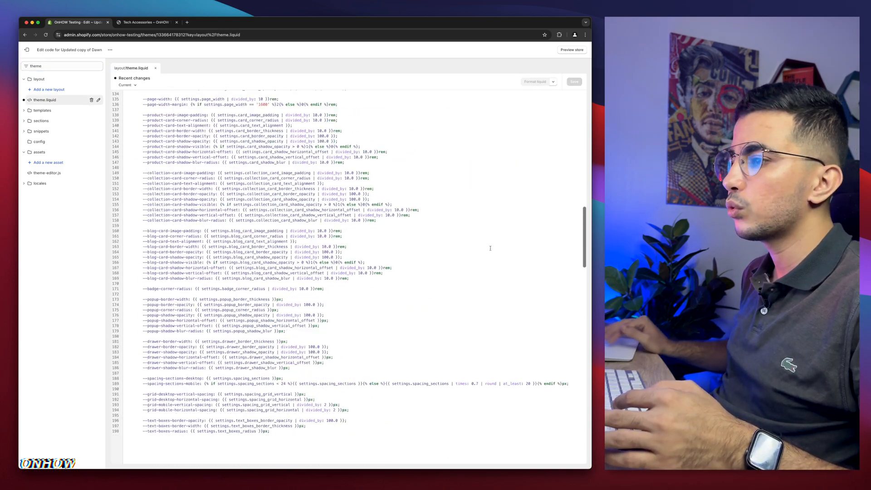
scroll("down", 3)
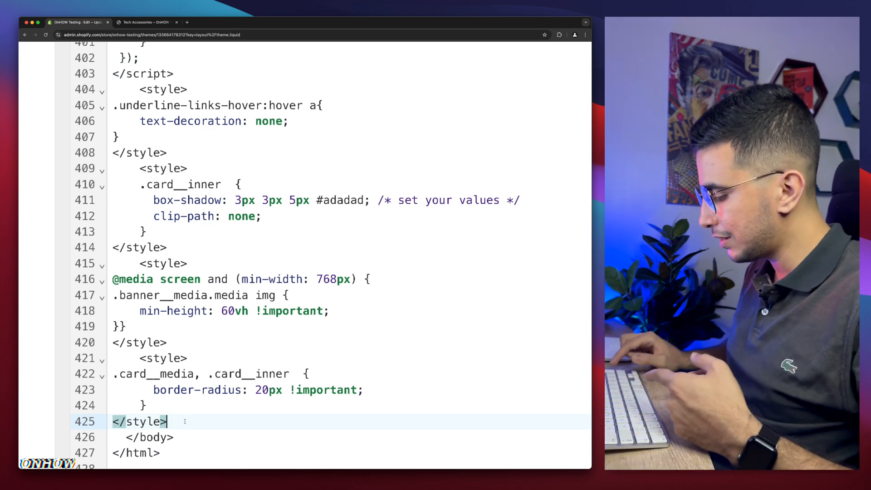
key("Return")
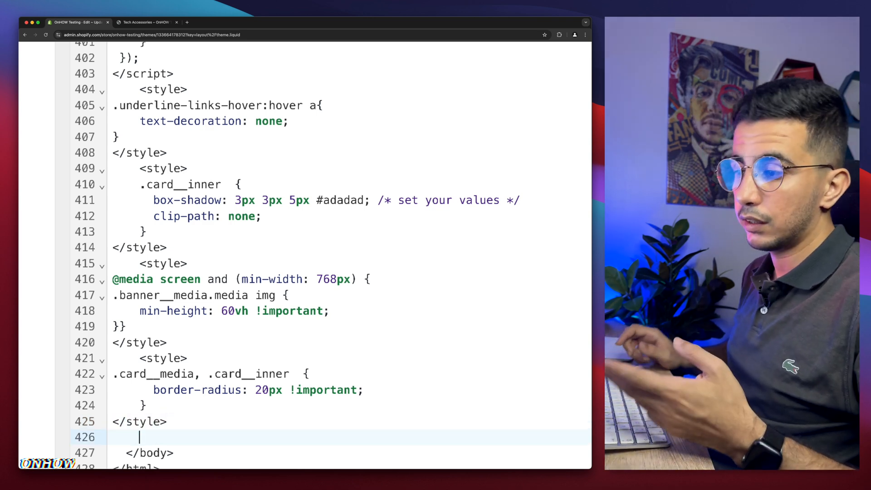
scroll("down", 3)
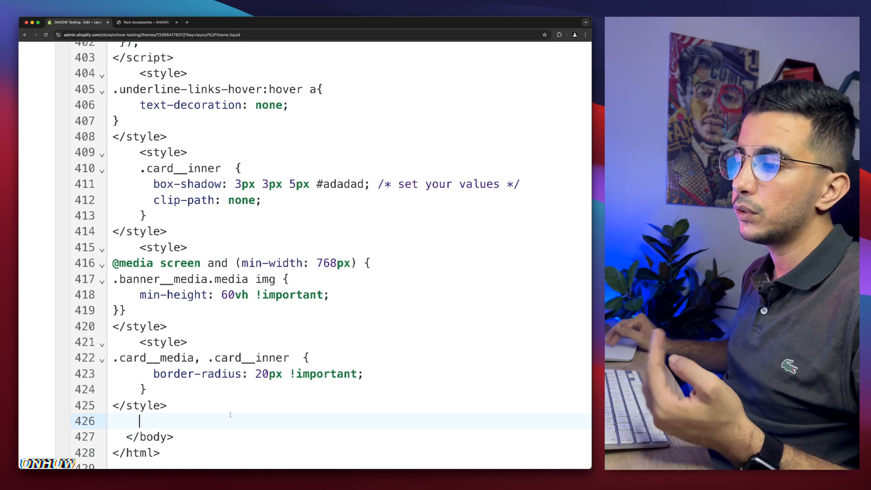
scroll("up", 3)
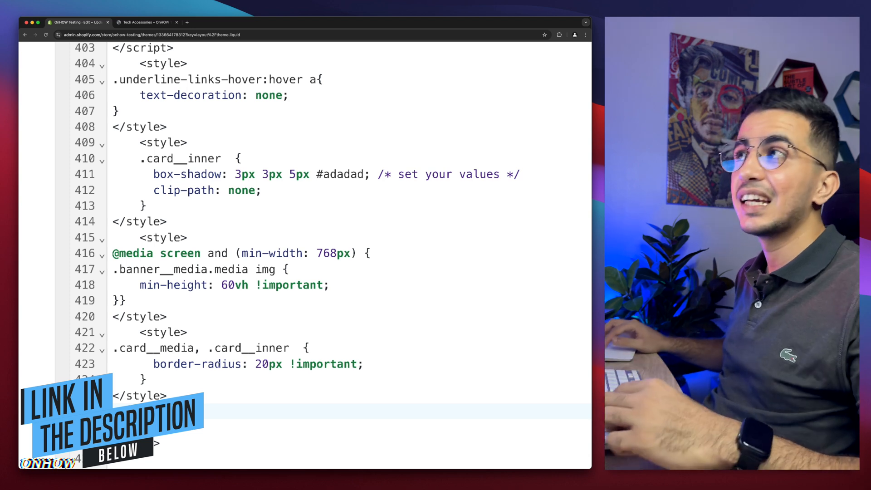
Select and copy the 'make collection banner full width' snippet in Pastebin.
left_click(255, 23)
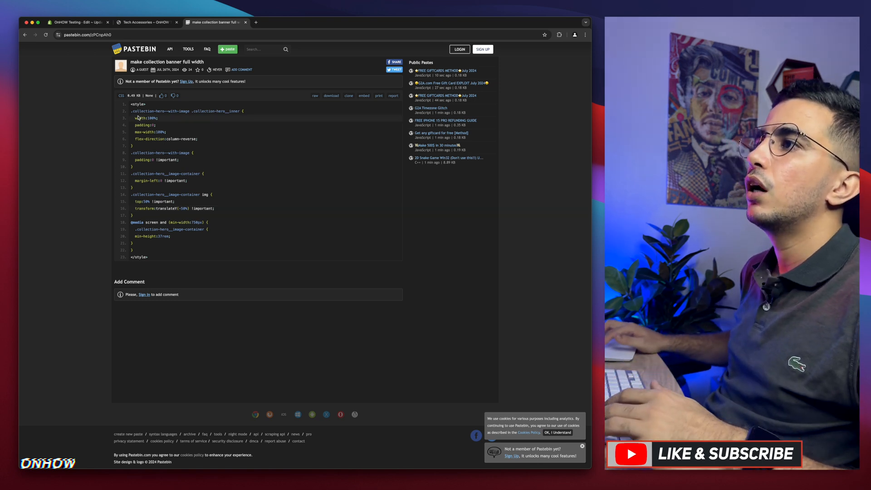
key("ctrl+a")
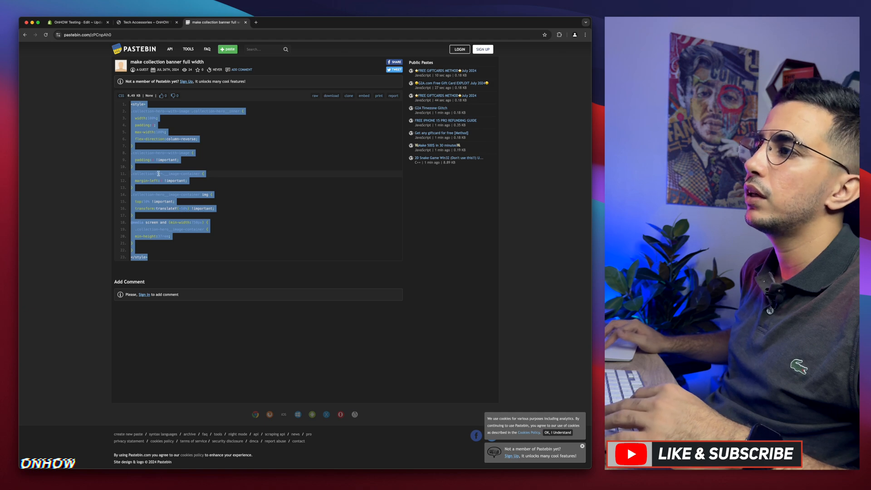
right_click(172, 187)
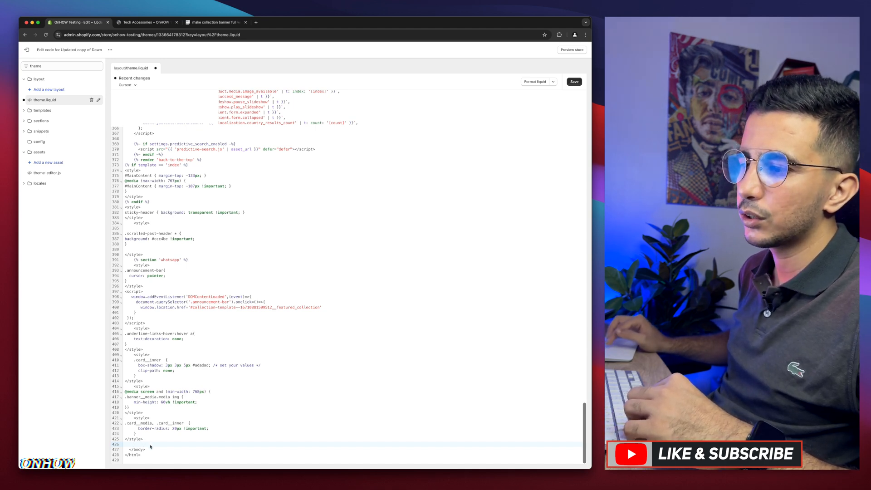
Paste the banner CSS on the blank line, save theme.liquid, and return to the storefront tab.
left_click(41, 121)
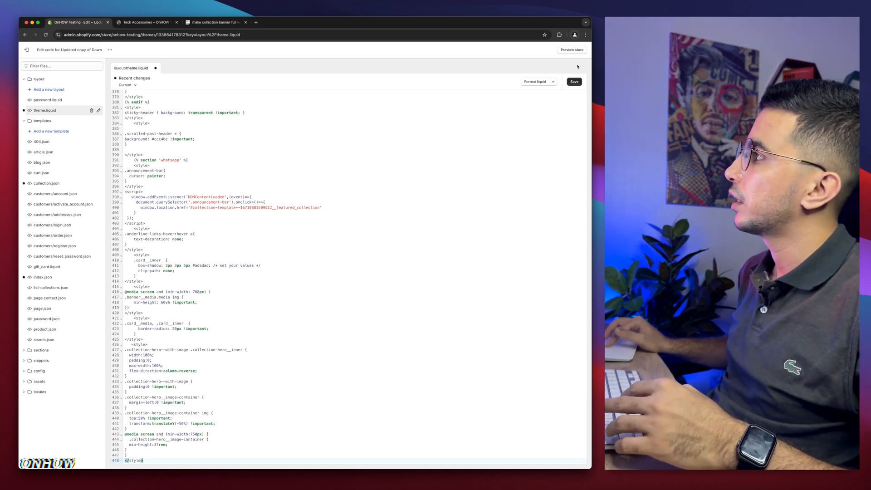
left_click(574, 82)
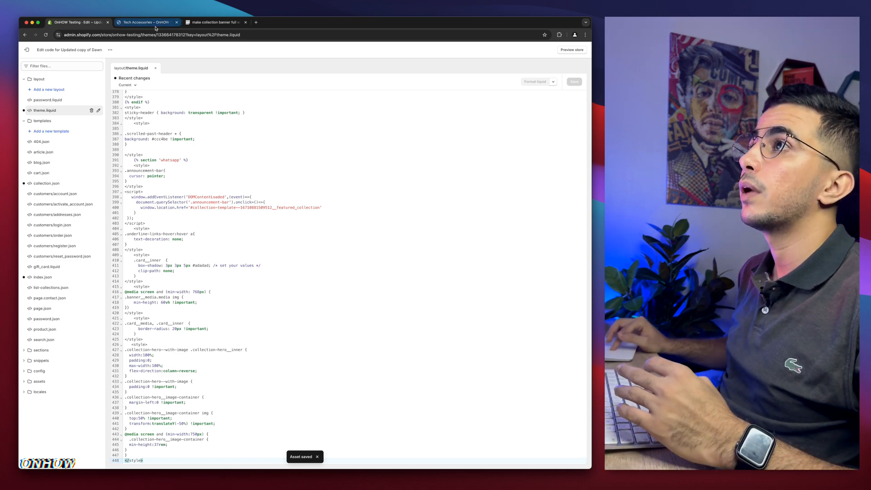
left_click(145, 22)
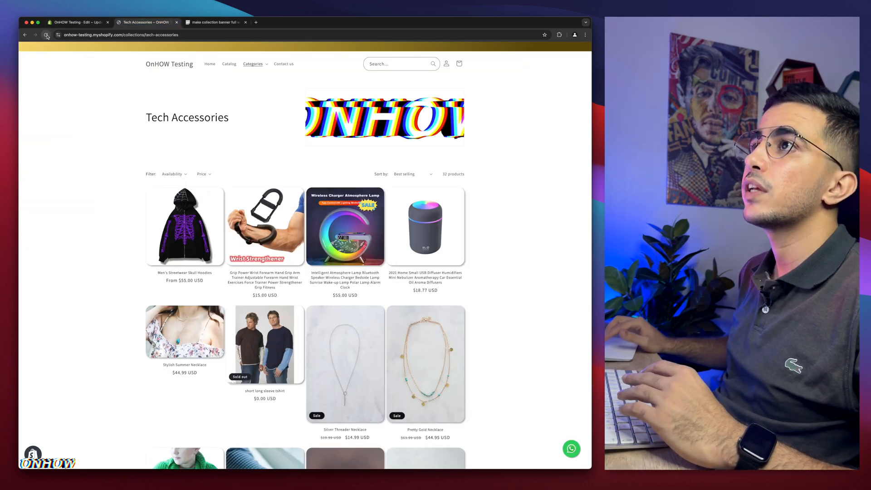
Reload Tech Accessories and check the full-width banner above the centered title.
left_click(47, 34)
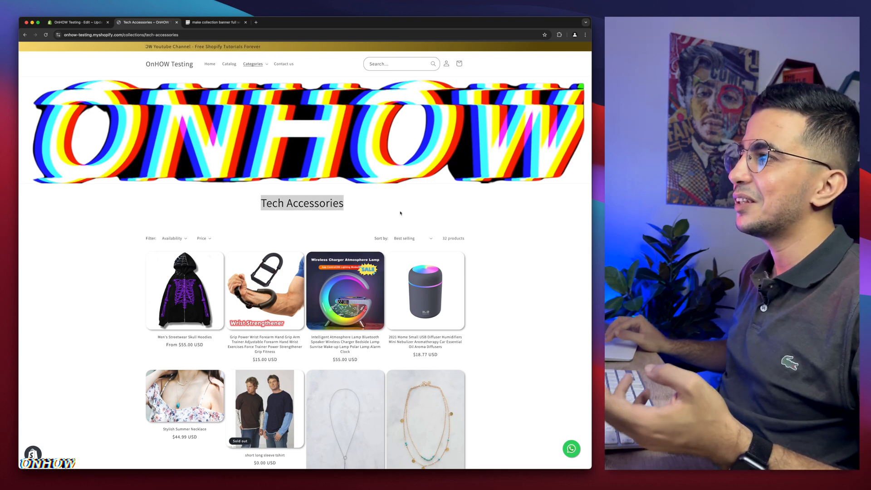
scroll("down", 3)
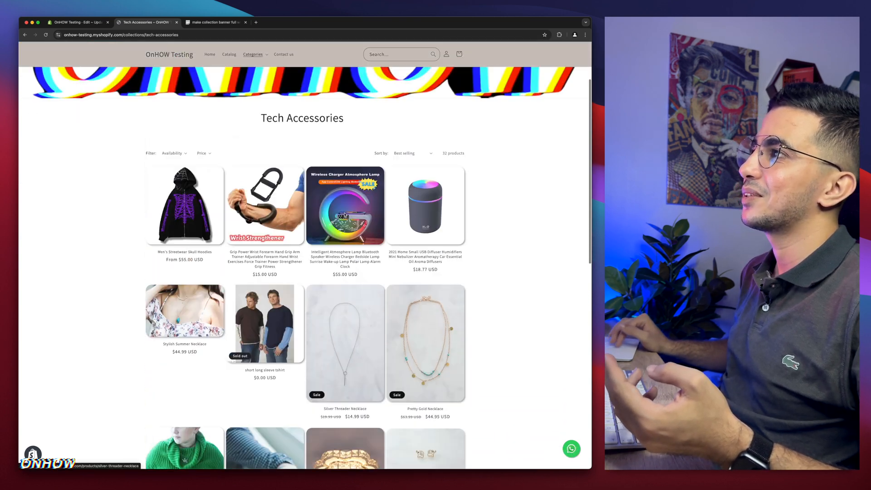
scroll("up", 3)
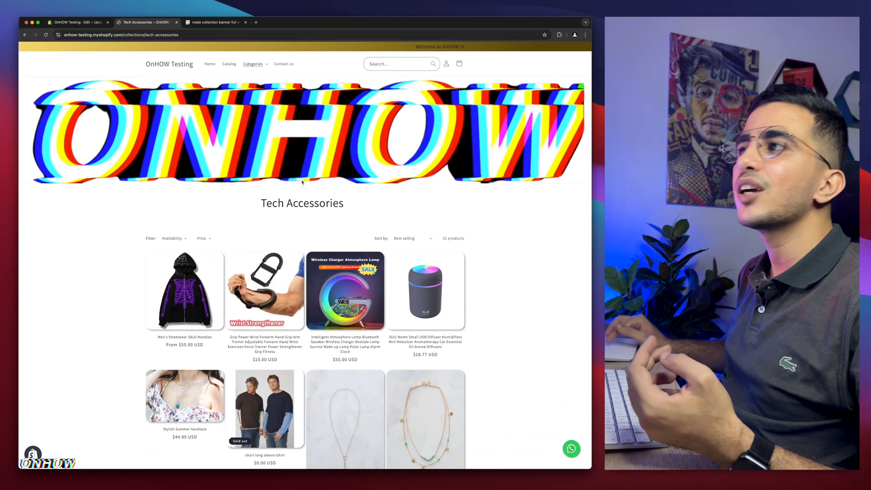